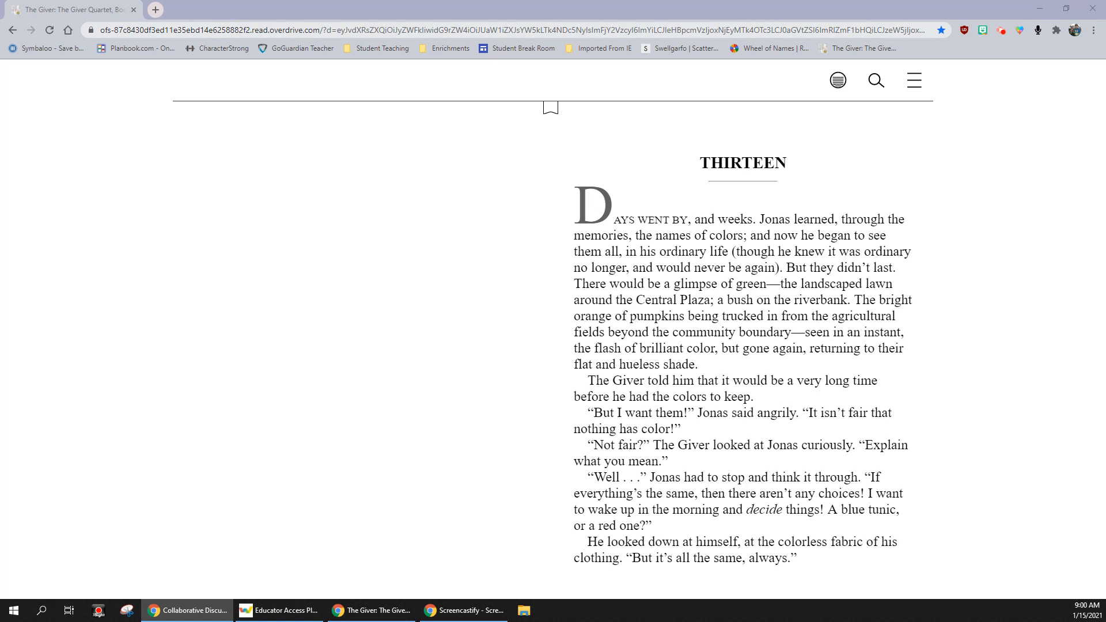
mouse_move(898, 377)
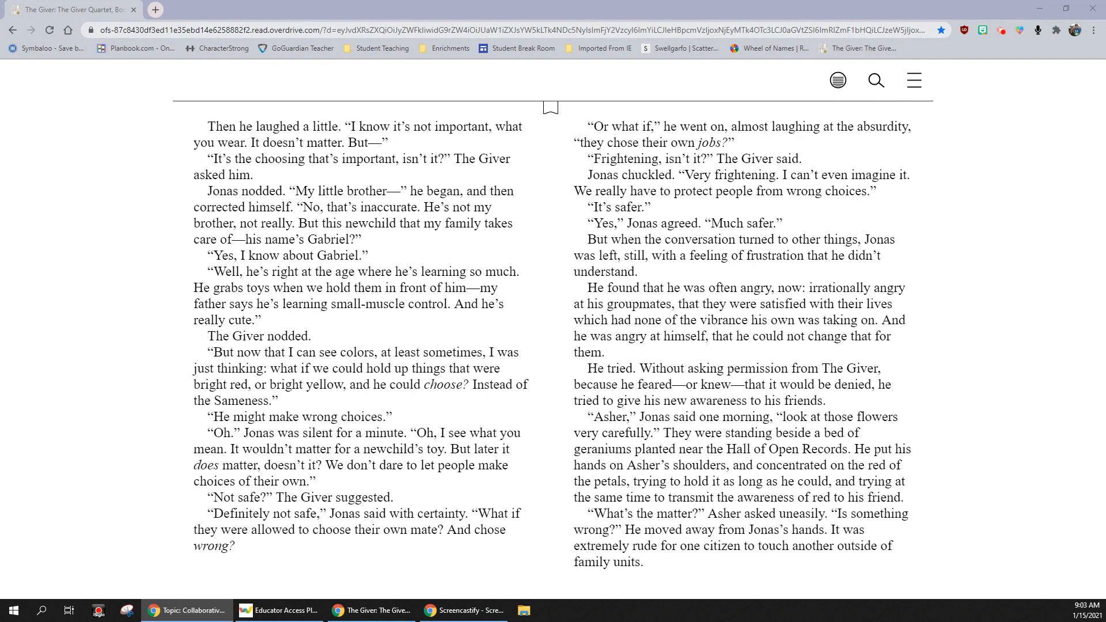
mouse_move(915, 392)
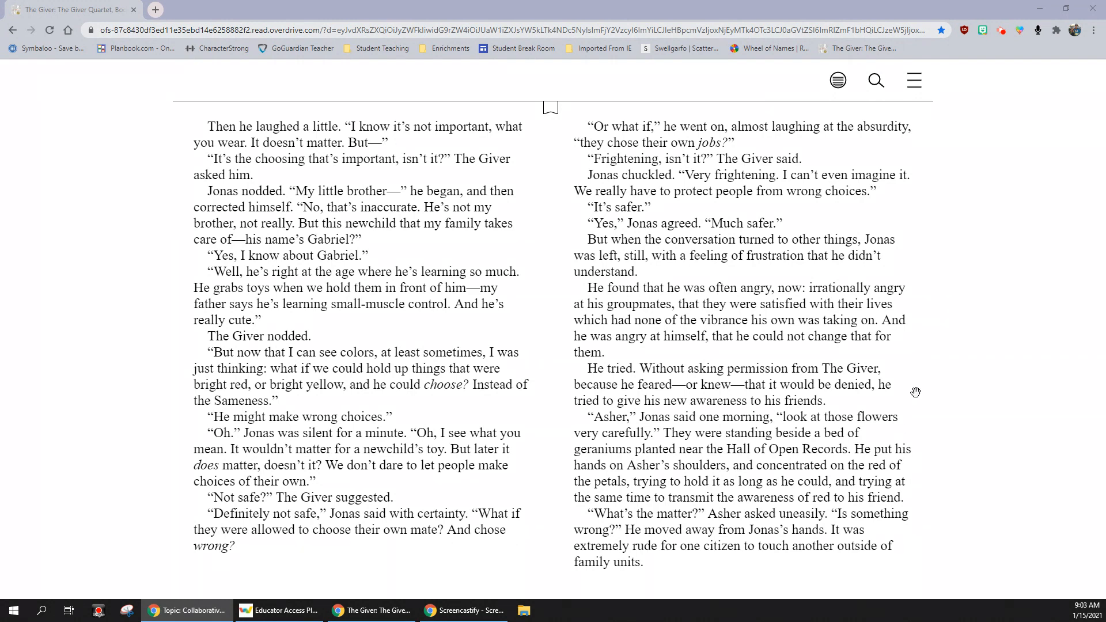
mouse_move(908, 367)
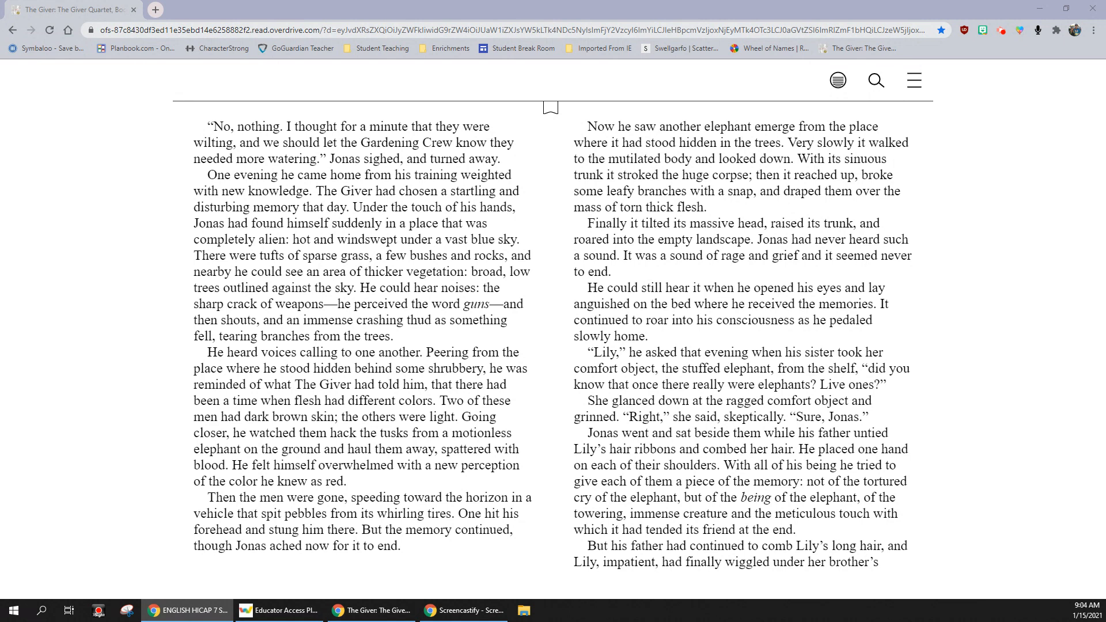
Page ahead to the Chapter Thirteen spread where Jonas asks The Giver about spouses and books.
left_click(186, 610)
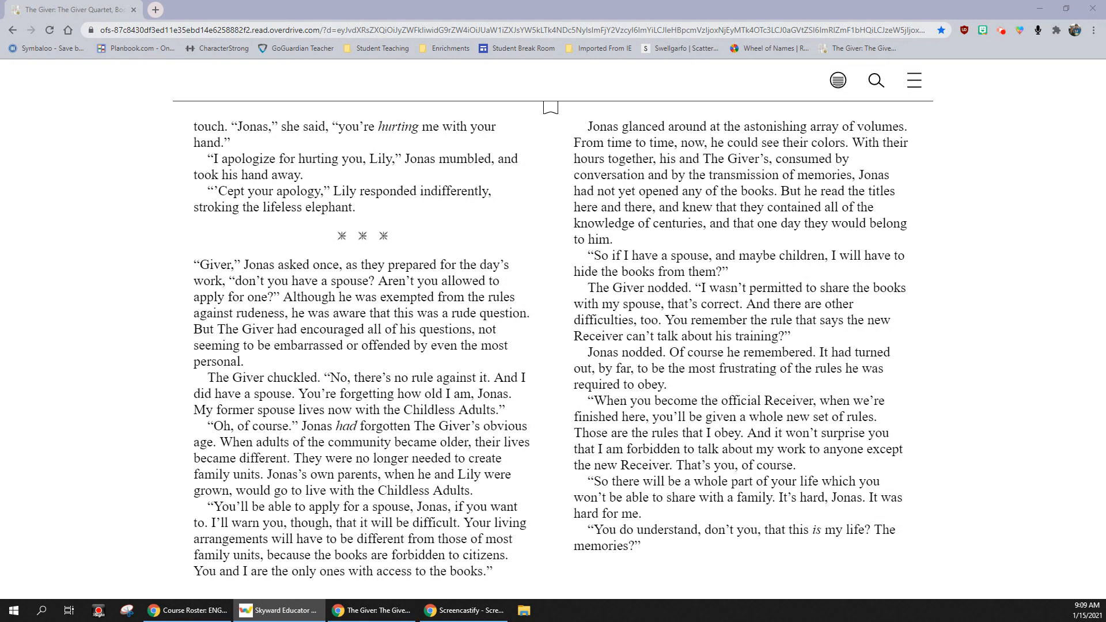
mouse_move(765, 545)
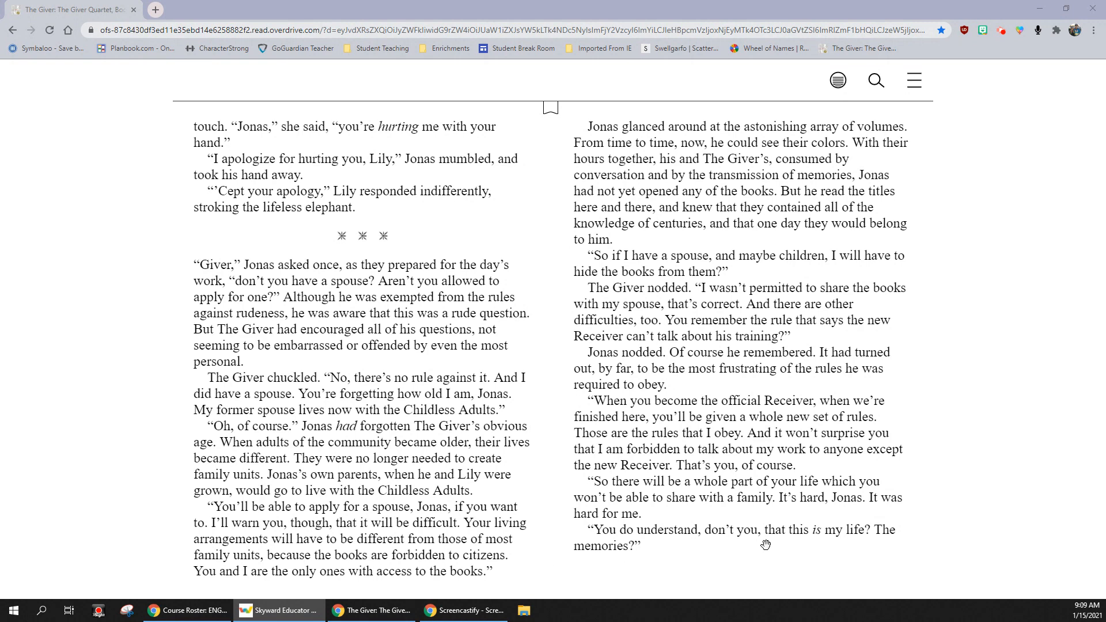
mouse_move(904, 384)
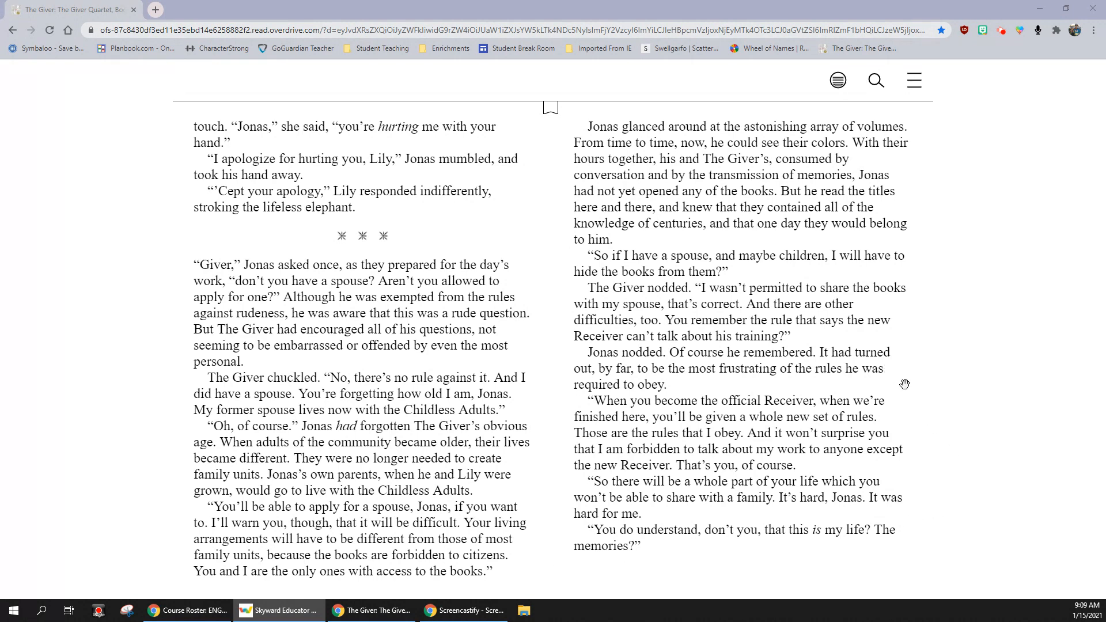
mouse_move(890, 372)
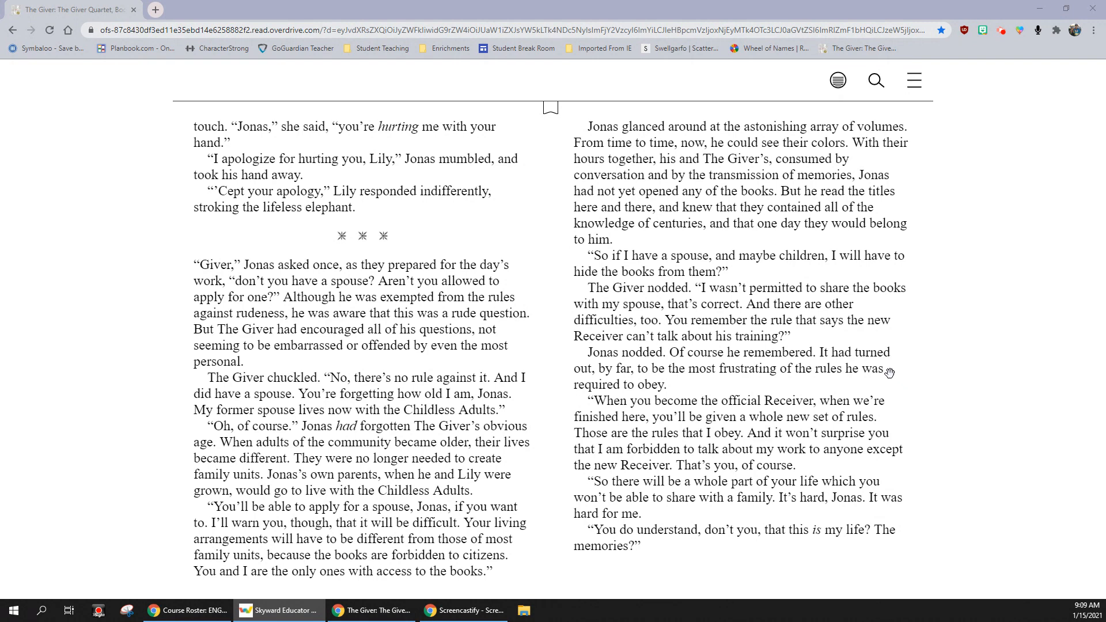
mouse_move(871, 367)
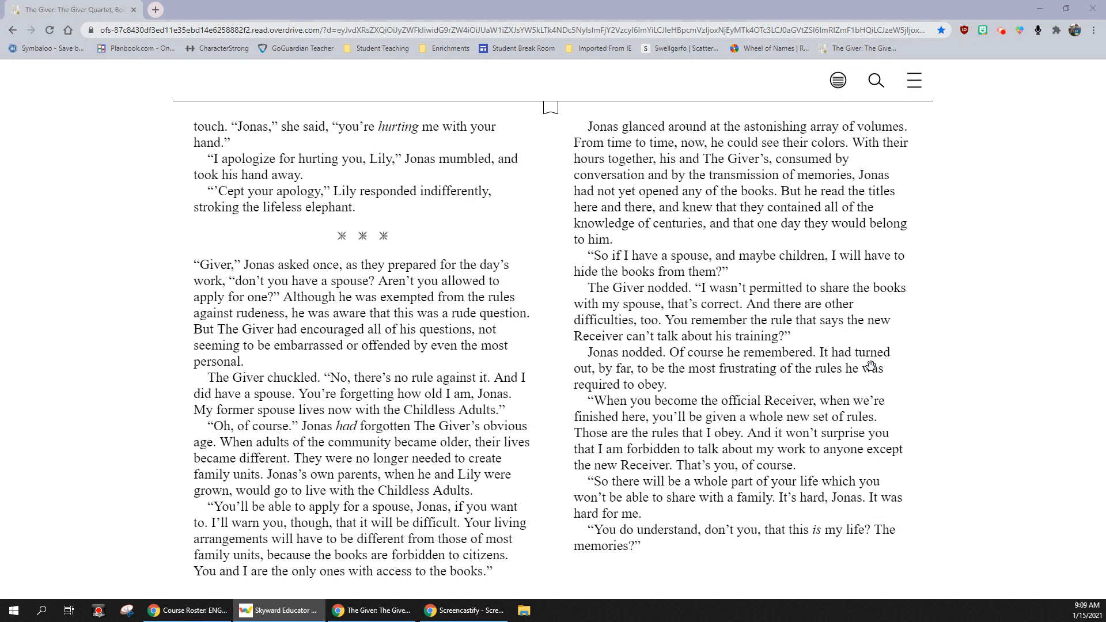
mouse_move(901, 371)
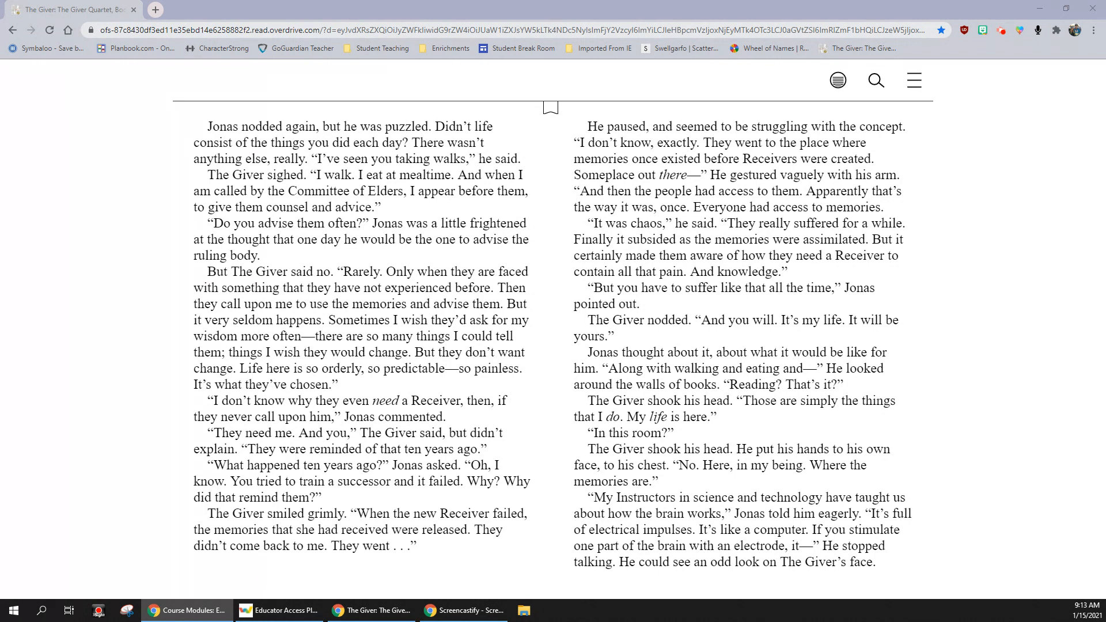
mouse_move(916, 336)
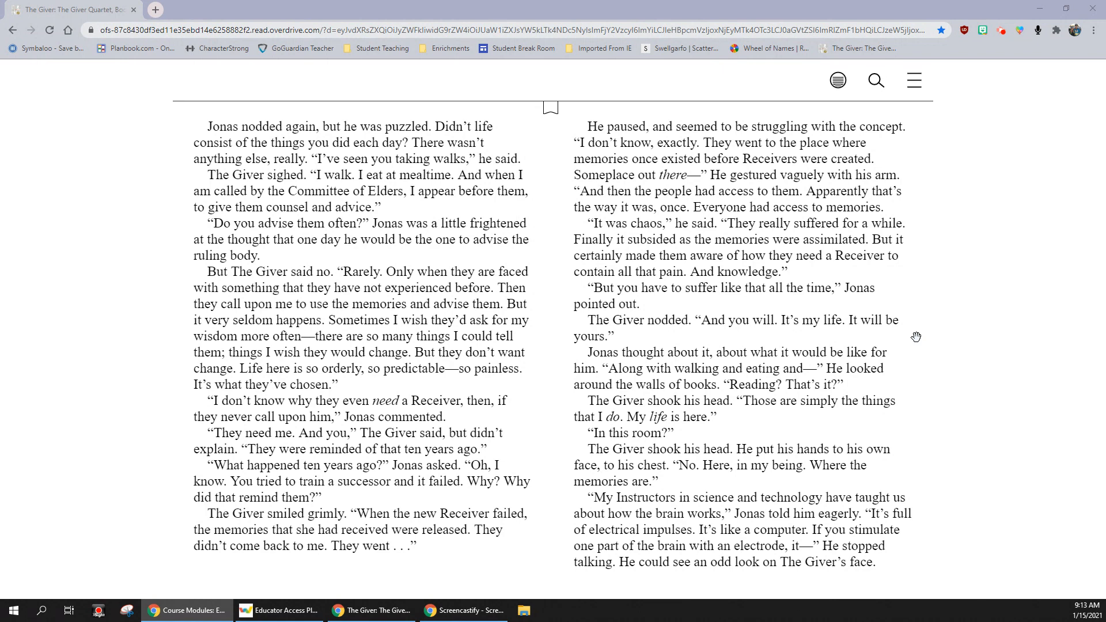
mouse_move(905, 365)
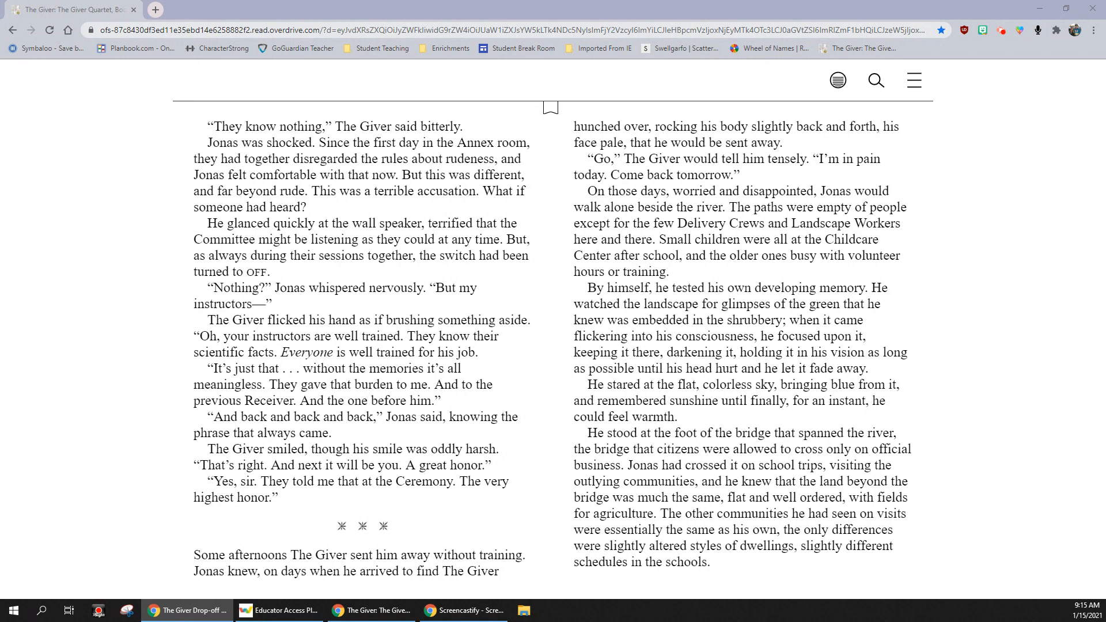
mouse_move(41, 476)
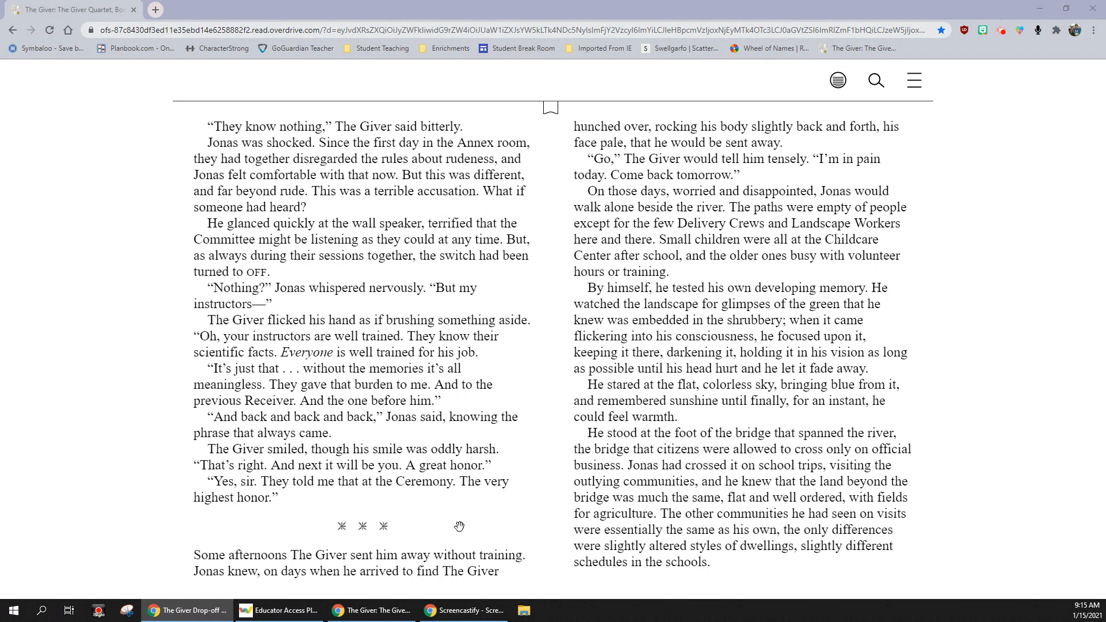
mouse_move(912, 398)
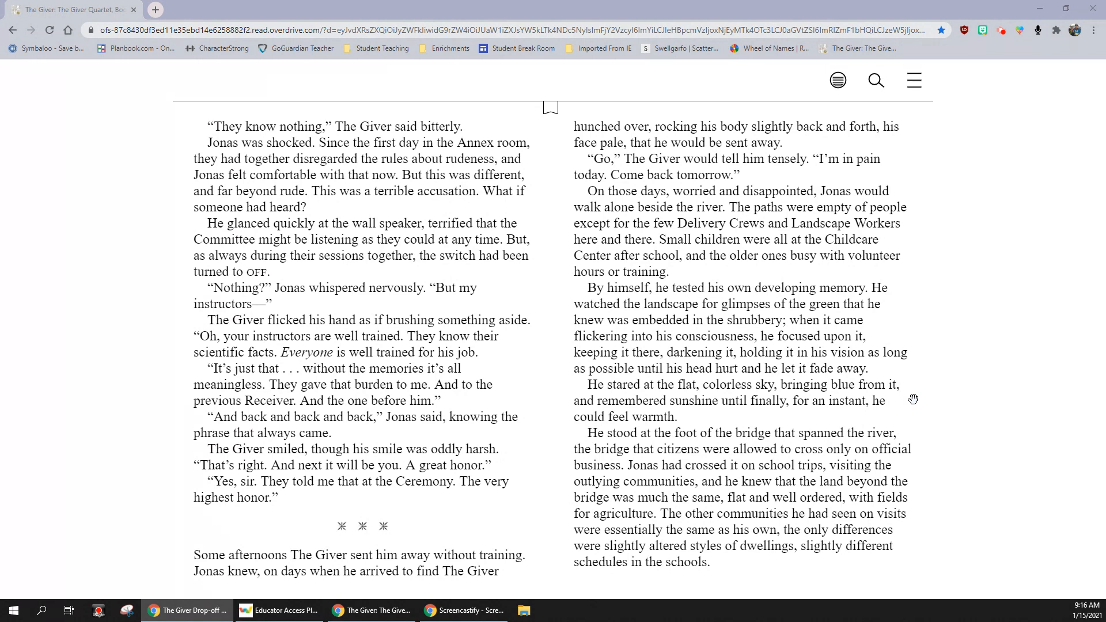
mouse_move(921, 424)
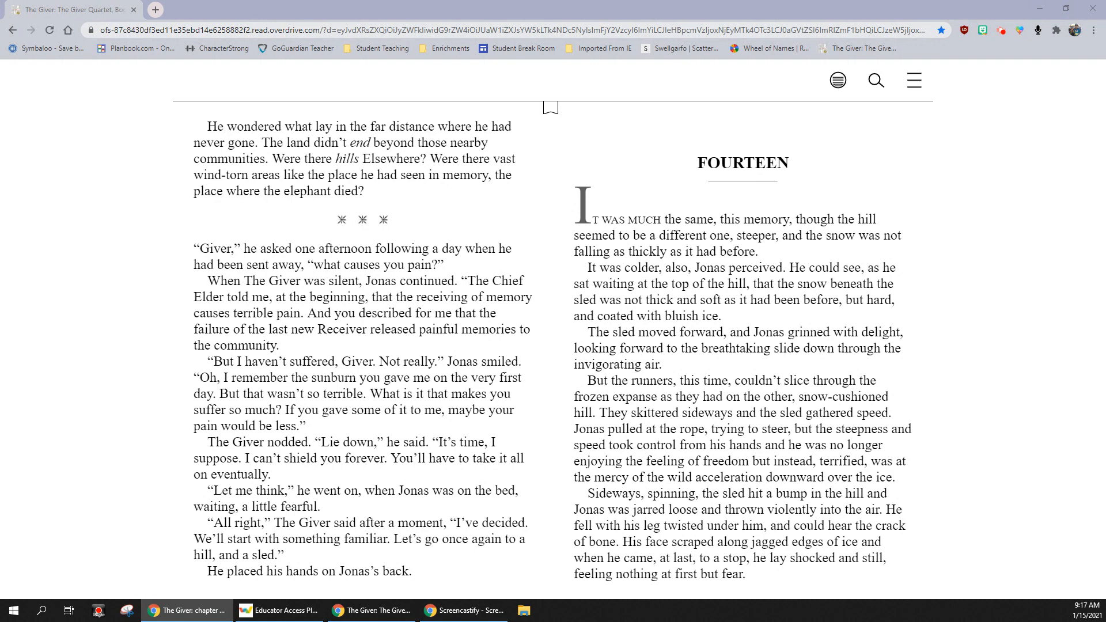
mouse_move(101, 469)
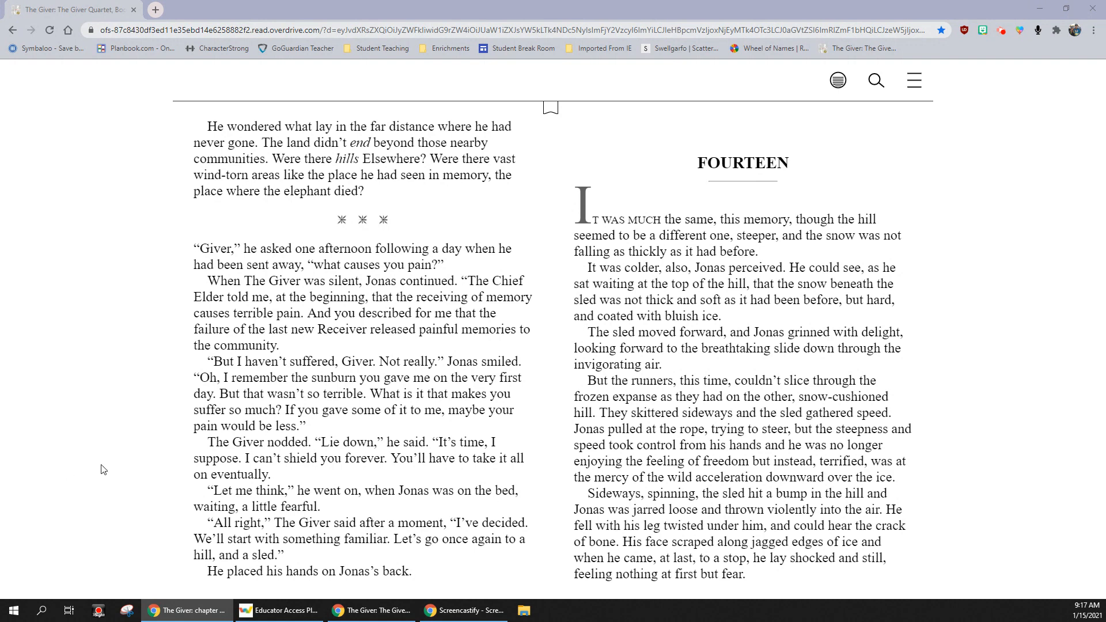